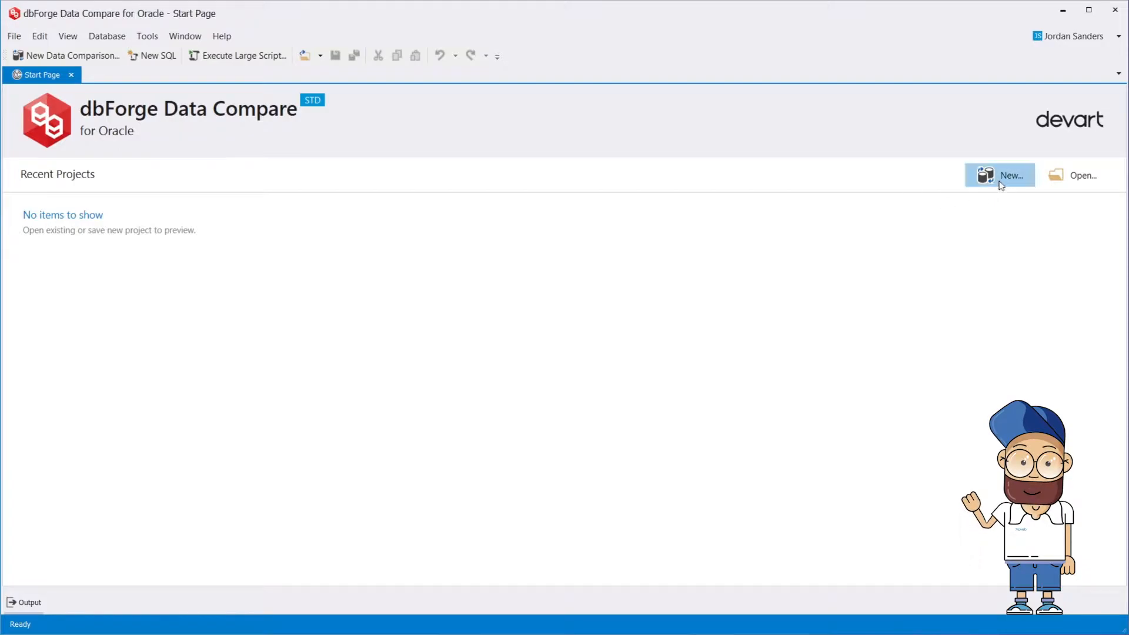
Create a new data comparison with SALES_DEV as source and SALES_PROD as target.
click(1001, 176)
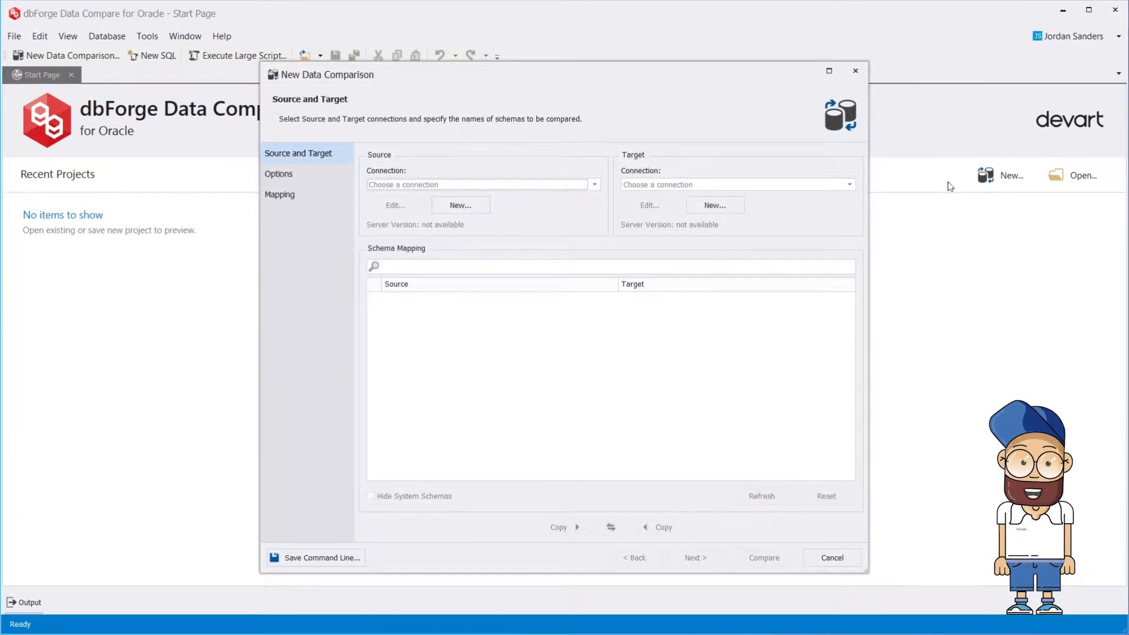
click(594, 184)
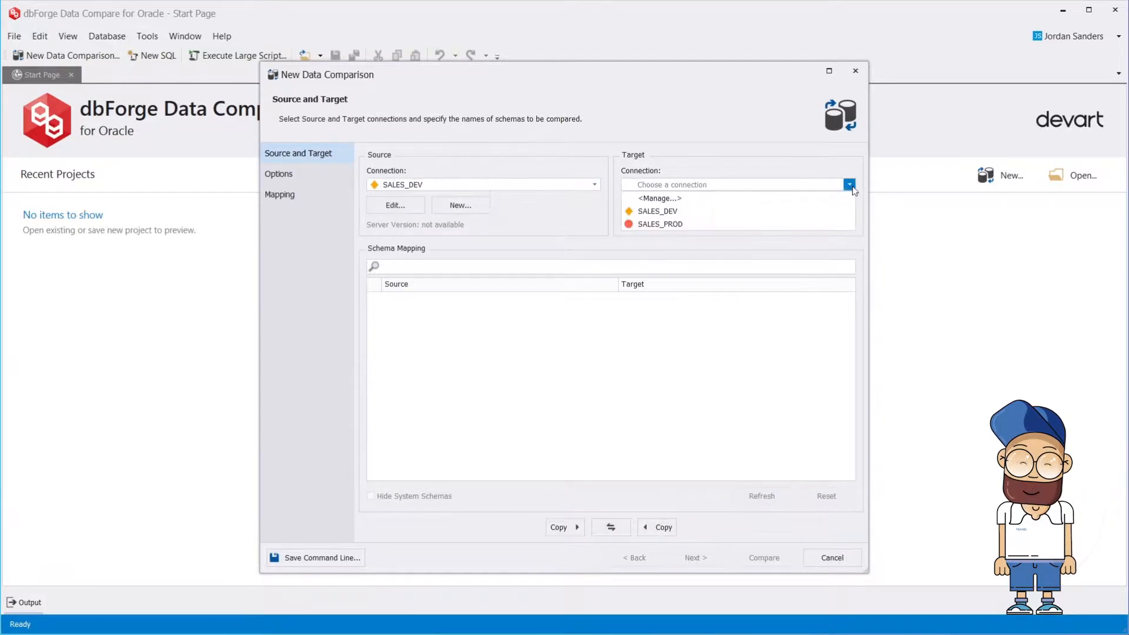
click(660, 224)
text(sales)
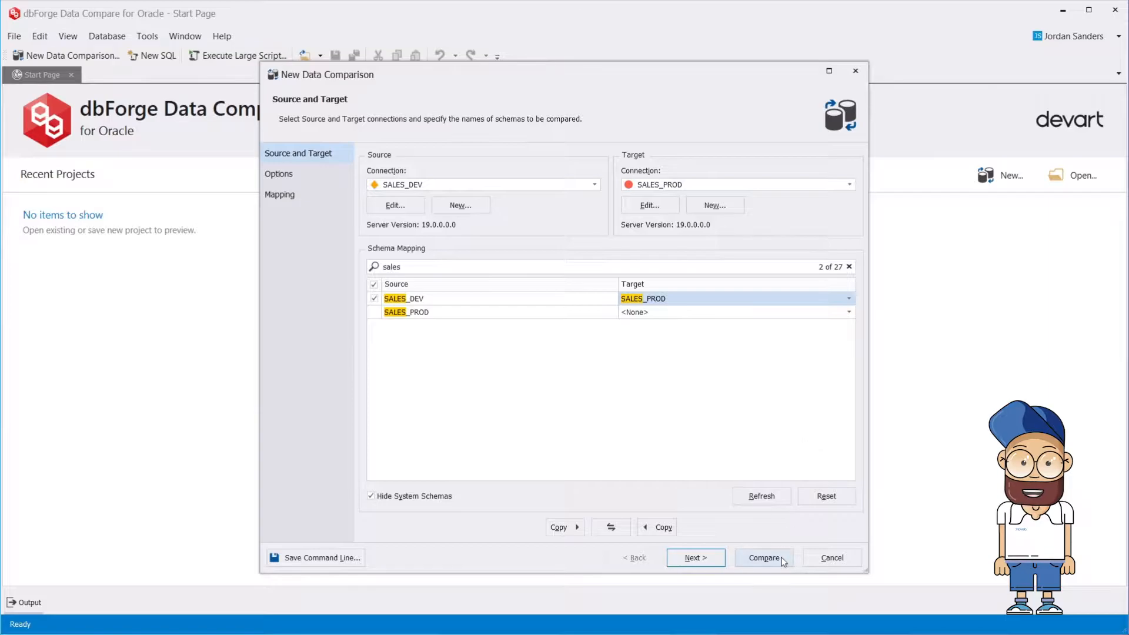
click(696, 558)
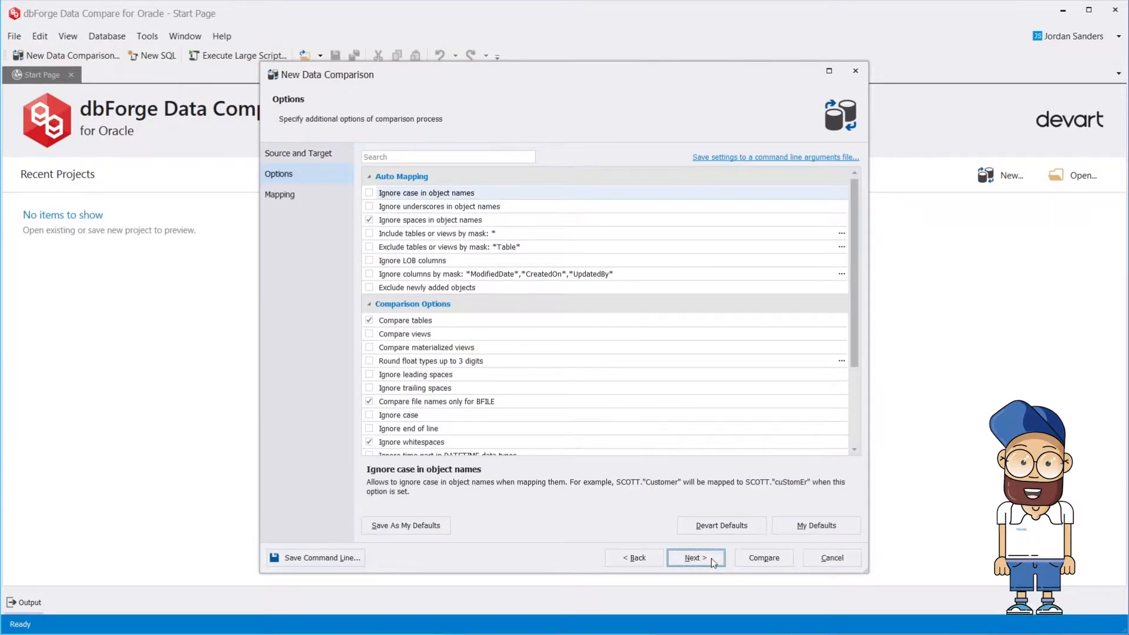
Enable 'Ignore columns by mask' to skip ModifiedDate, CreatedOn and UpdatedBy, then proceed to Mapping.
click(370, 274)
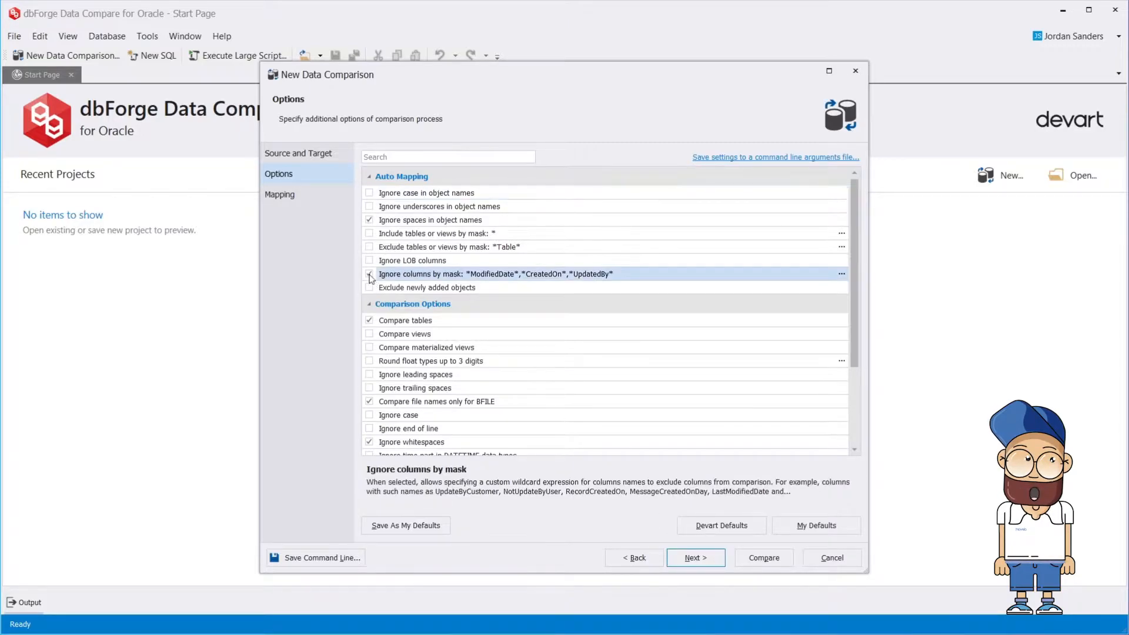
click(370, 274)
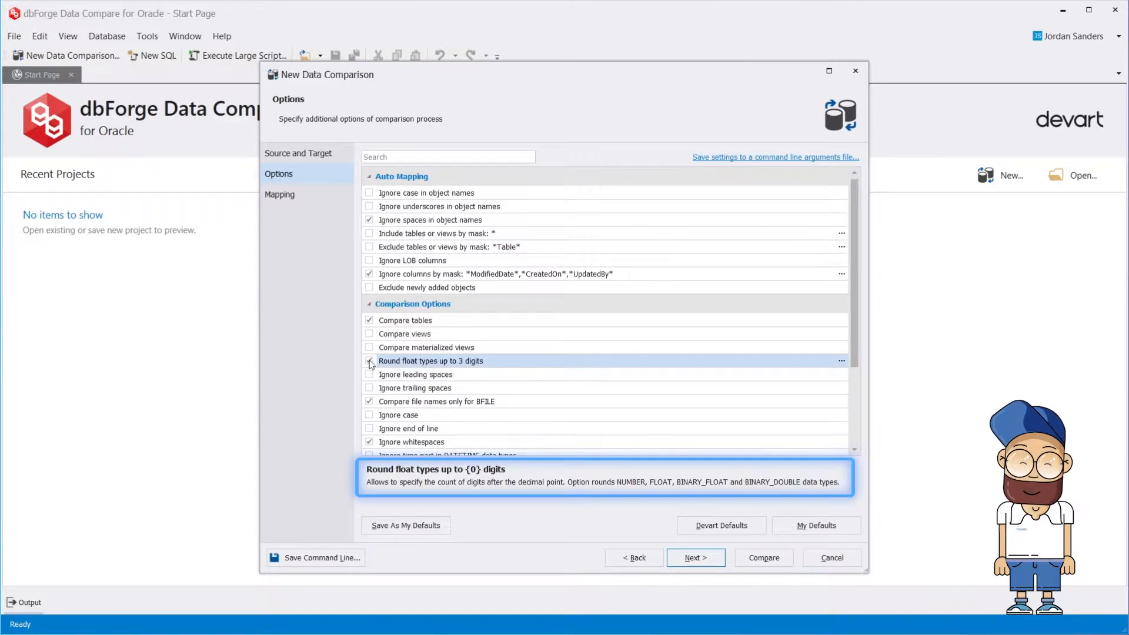
click(696, 558)
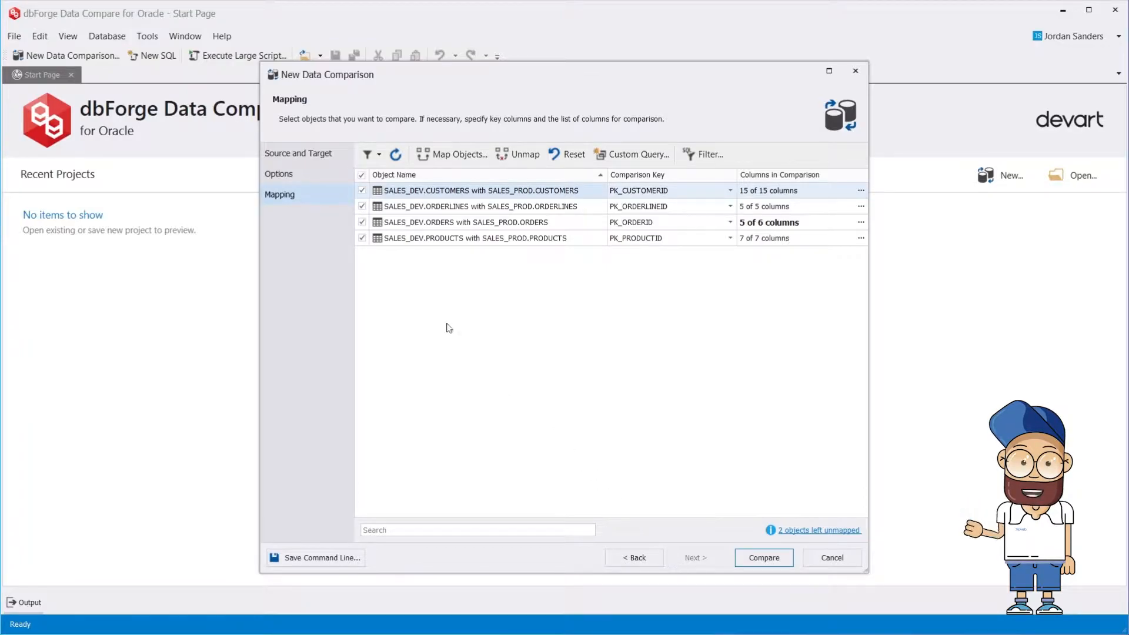
Exclude the PRODUCTS pair and map SALES_DEV.STATE to SALES_PROD.ORDERS.
click(362, 239)
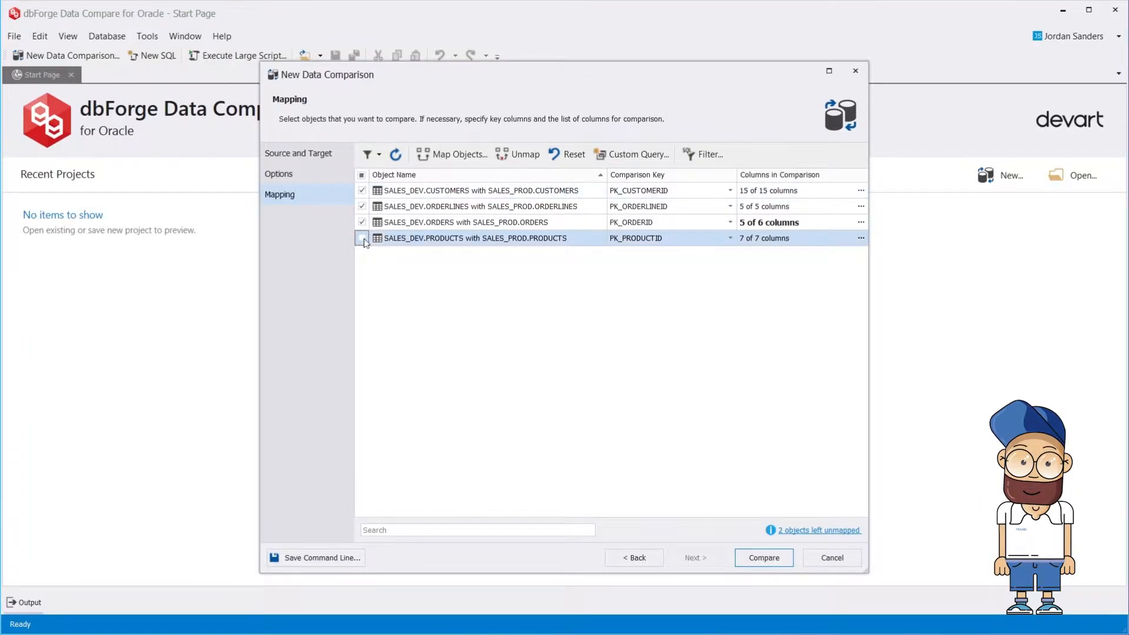
click(450, 155)
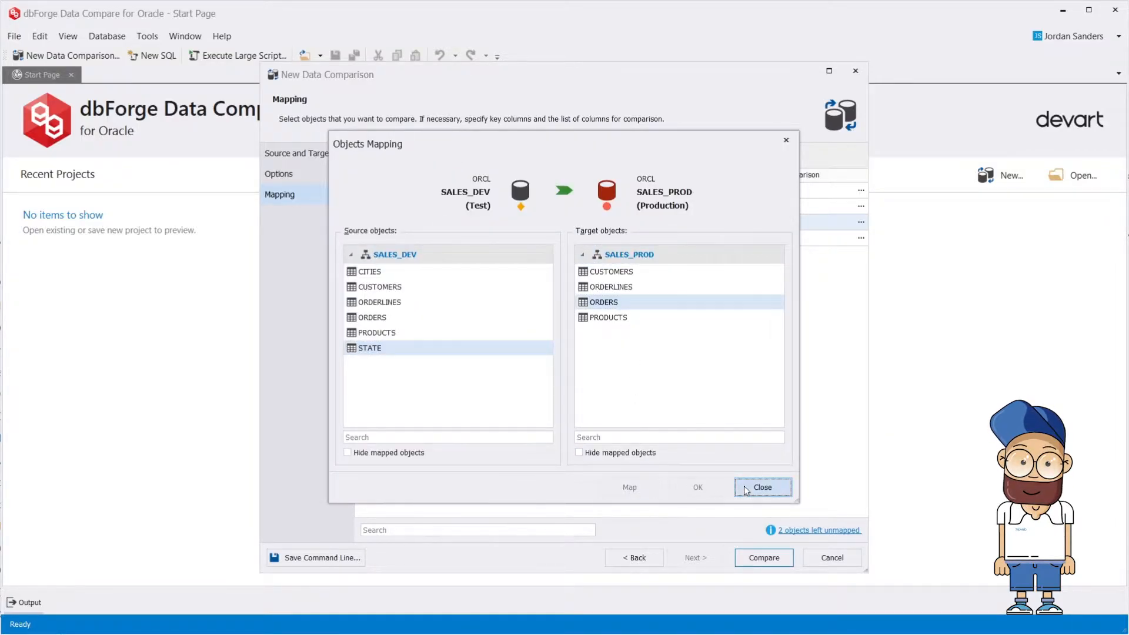
click(763, 488)
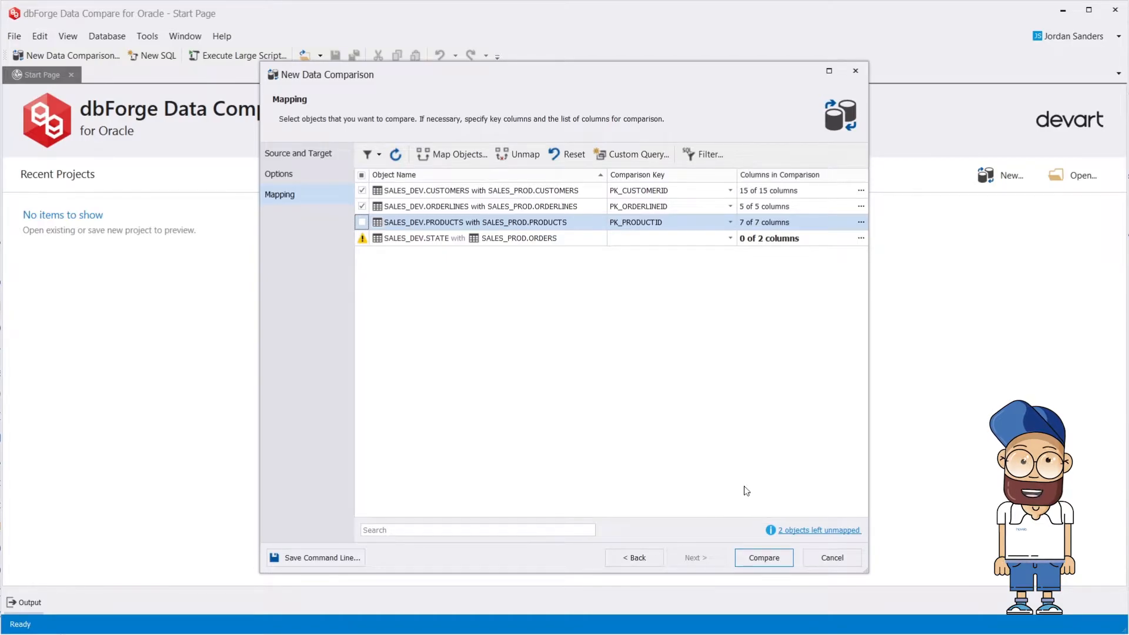
Try a custom query mapping with a table as target, then cancel it.
click(636, 154)
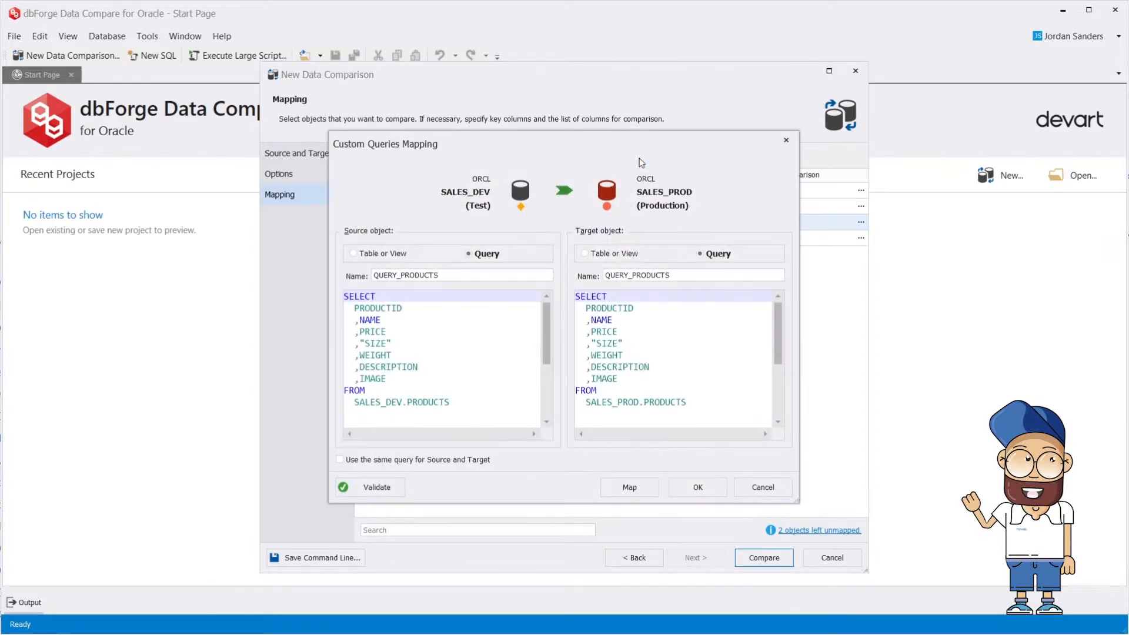
click(584, 253)
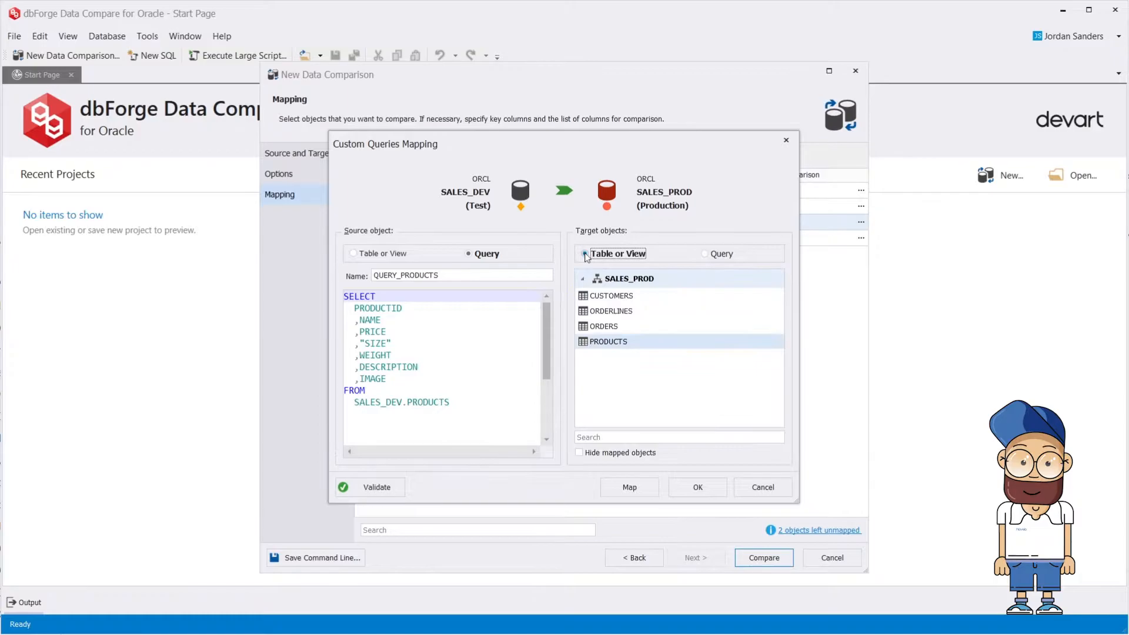
click(697, 487)
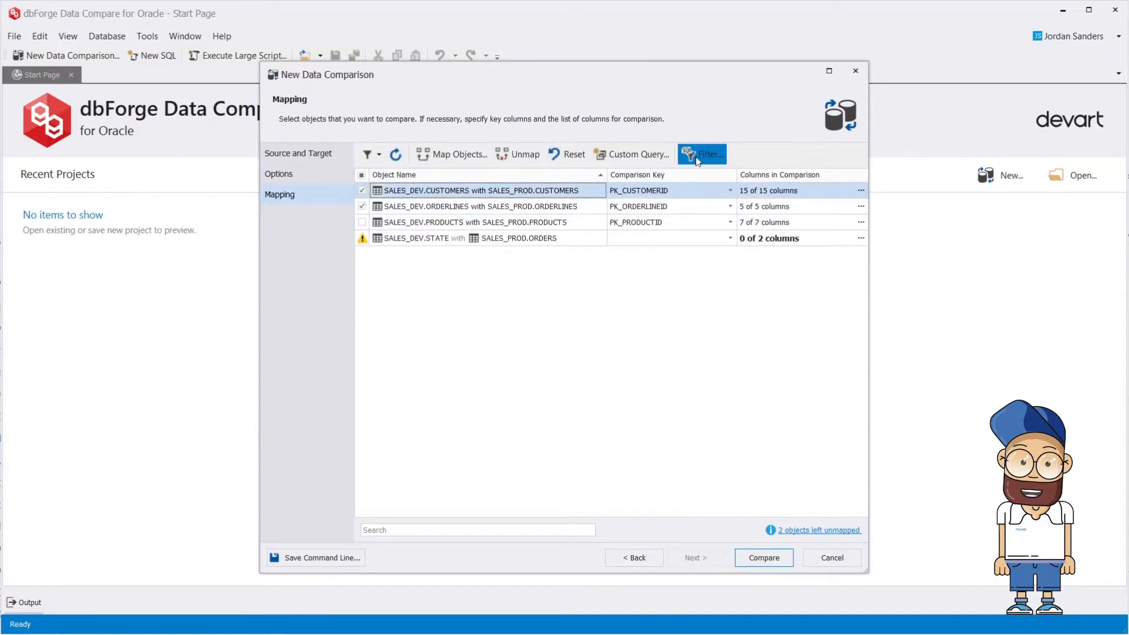
Add a CUSTOMERID > 100 row filter to the CUSTOMERS table pair.
click(708, 154)
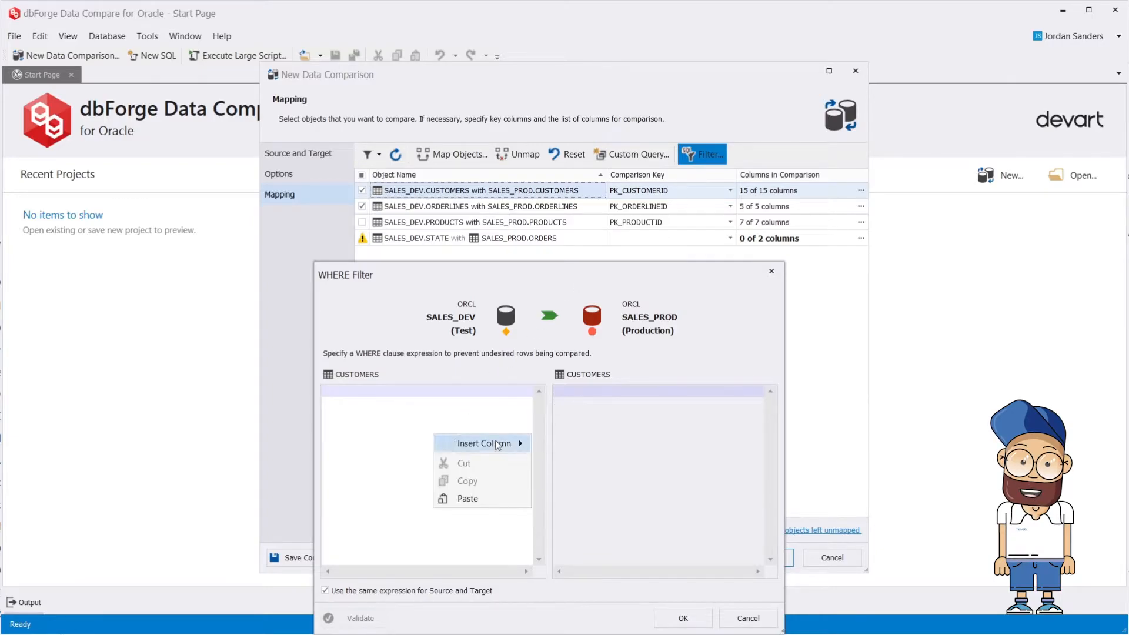
click(481, 444)
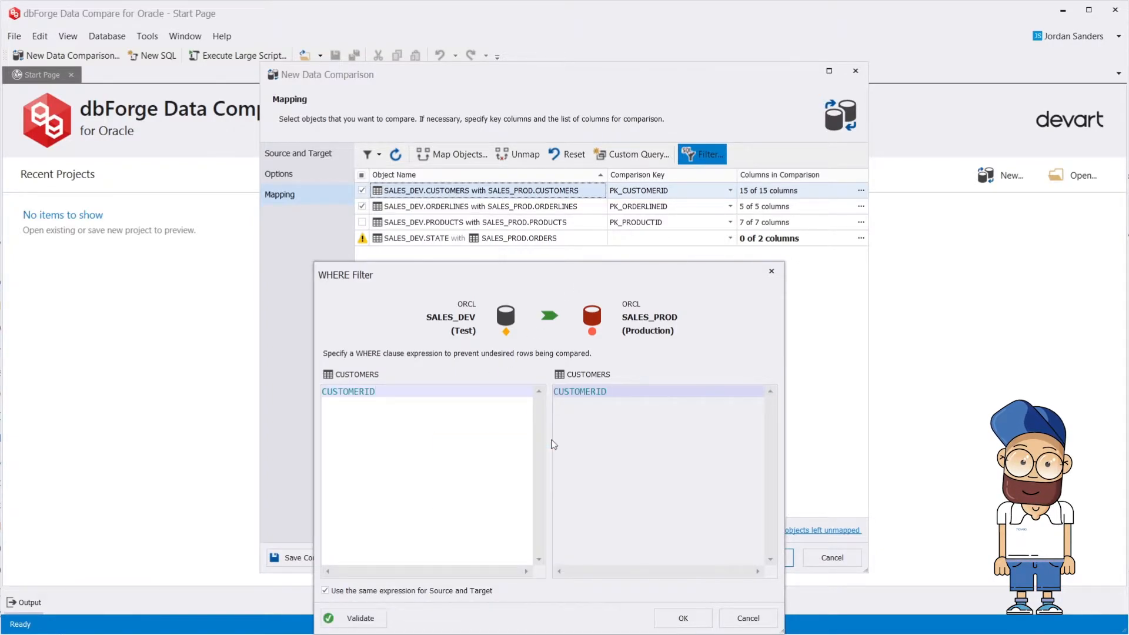
text(>100)
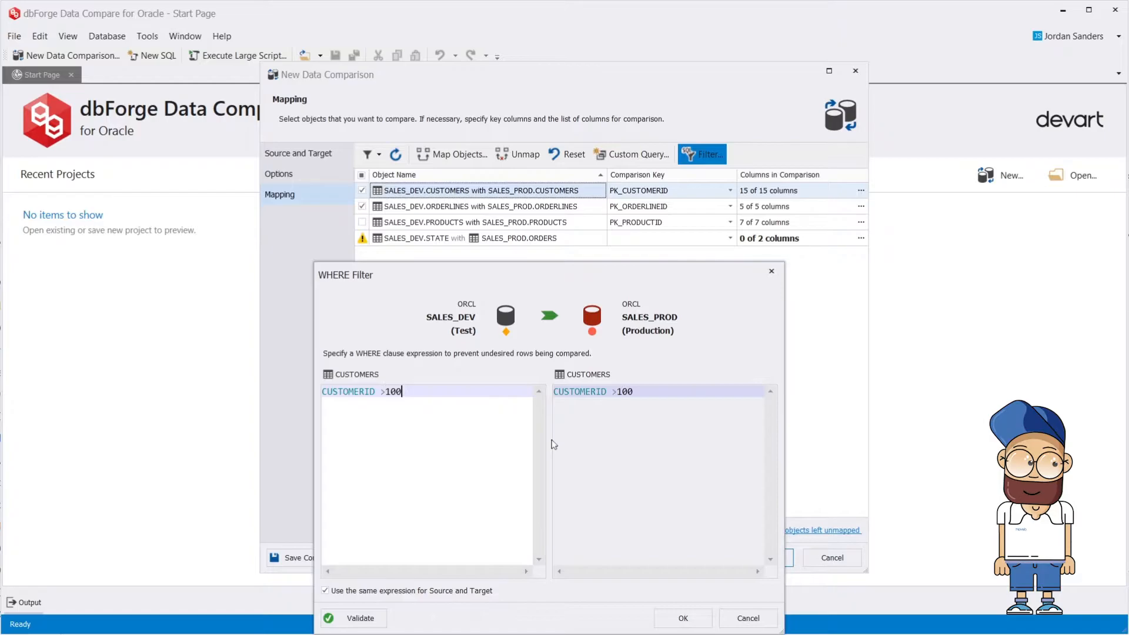
click(684, 618)
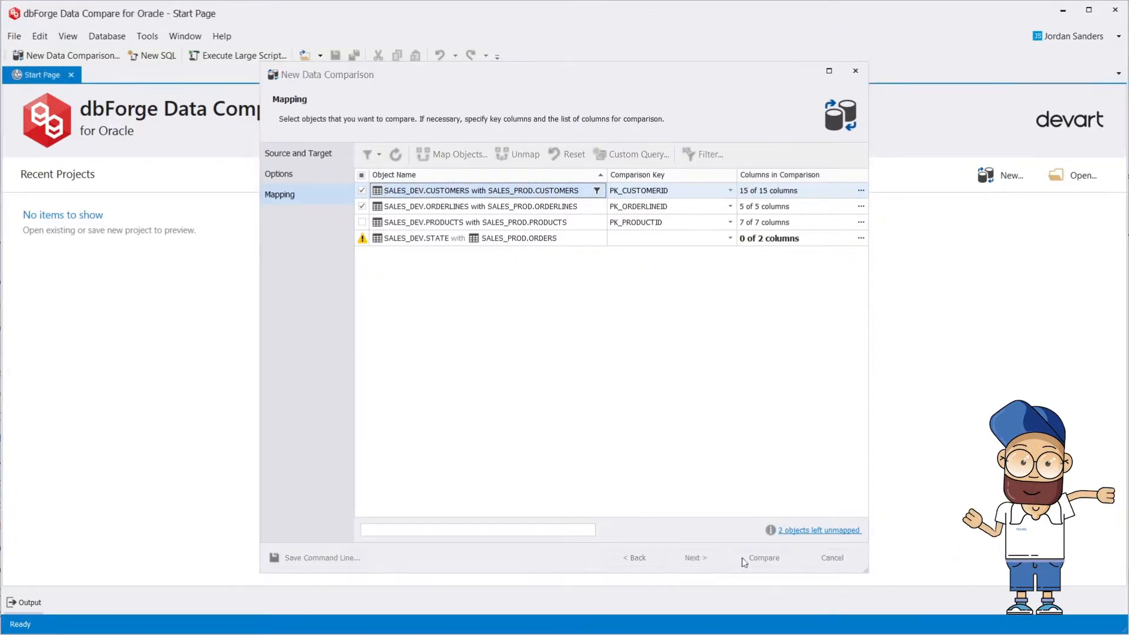
Run the comparison and browse ORDERLINES target-only rows and the four differing records.
click(764, 557)
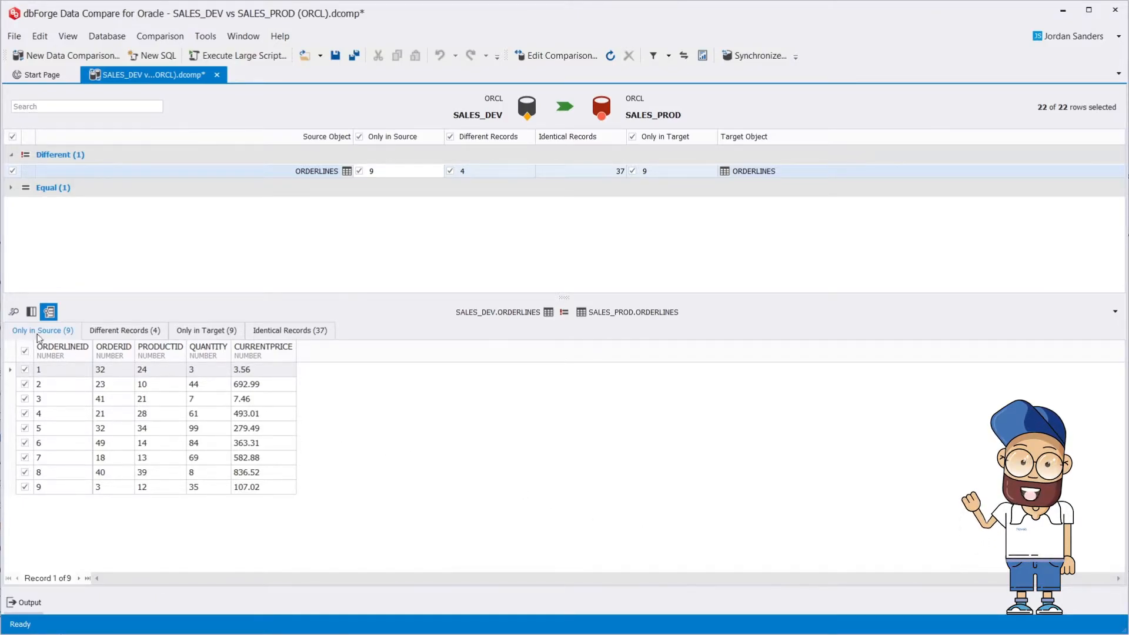
click(124, 331)
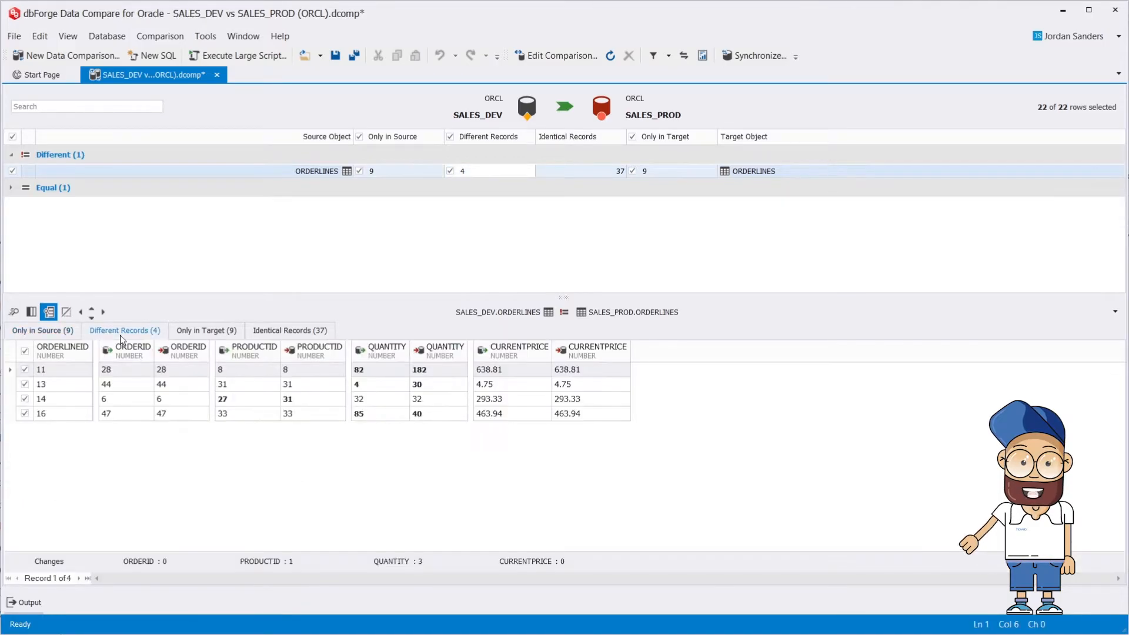
click(206, 330)
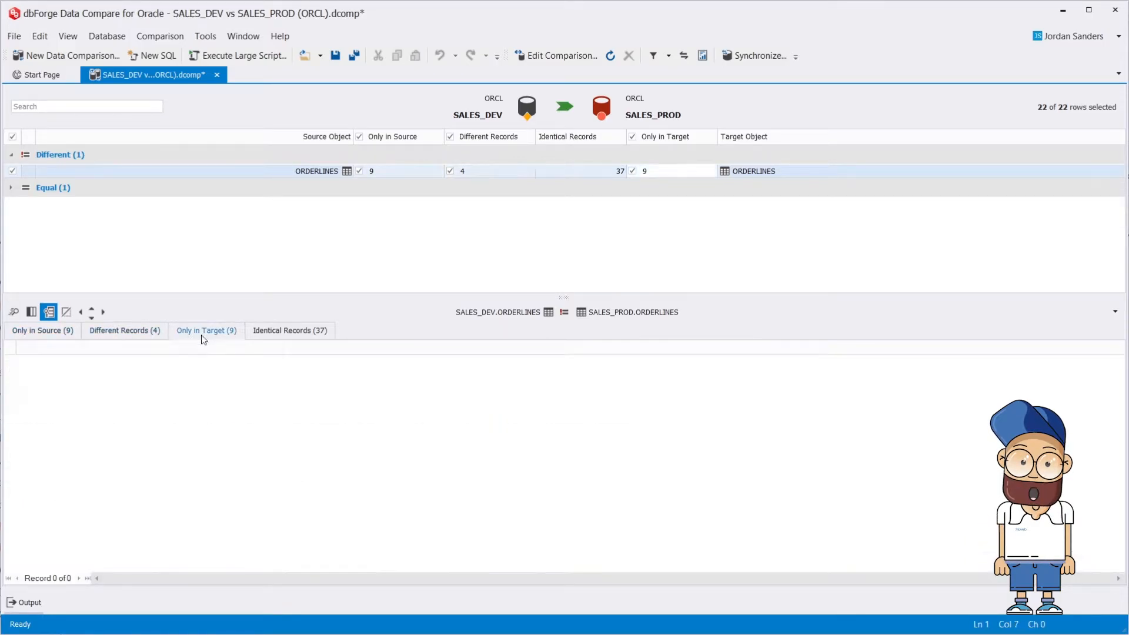
click(206, 331)
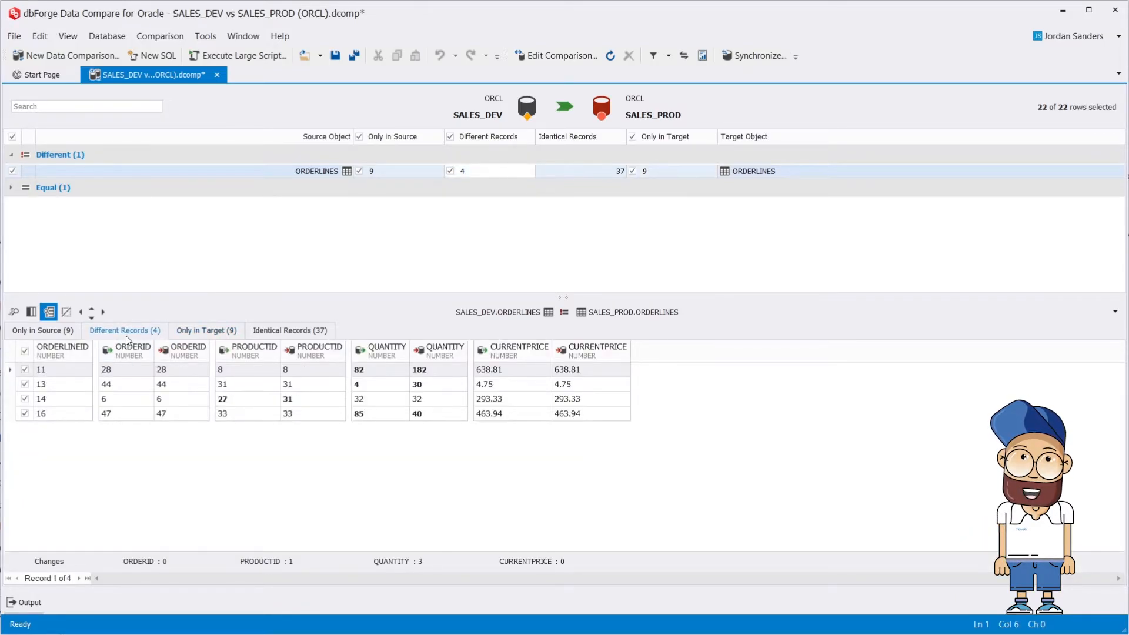
Uncheck differing ORDERLINES records 16 and 14 in the Different Records grid.
click(25, 413)
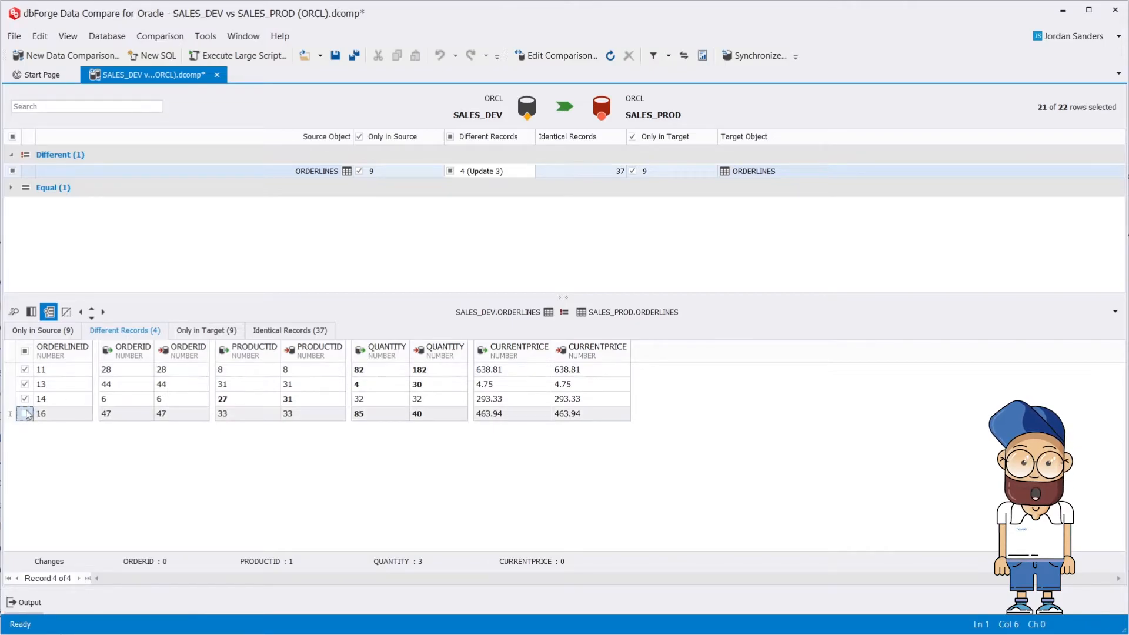
click(24, 399)
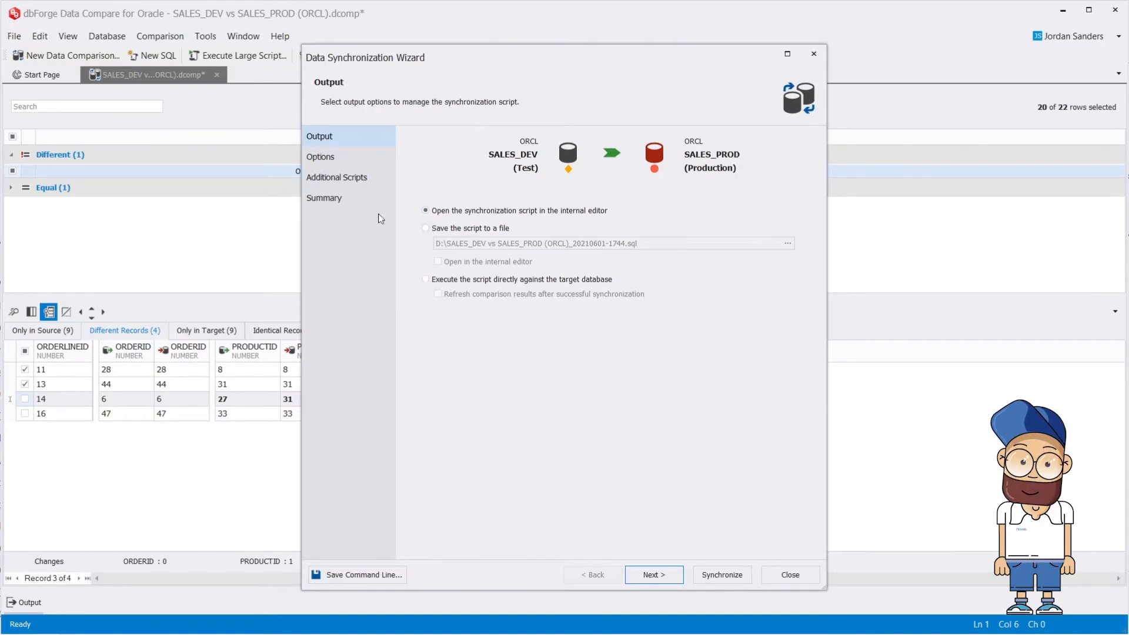
Review the Summary action plan for ORDERLINES changes and generate the synchronization script.
click(321, 157)
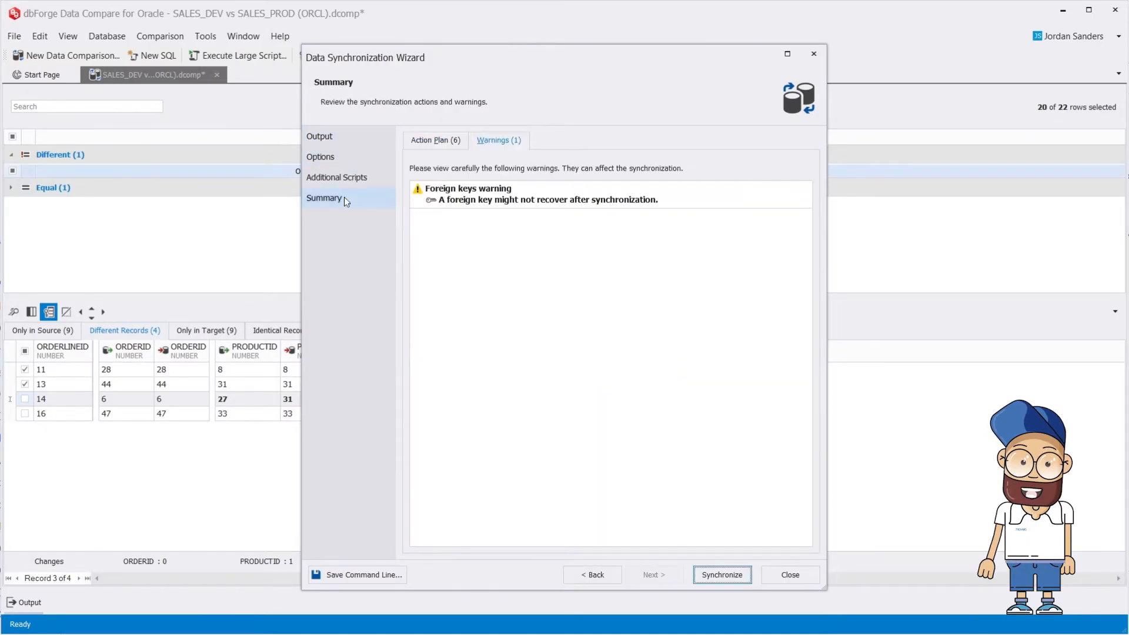
mouse_move(435, 140)
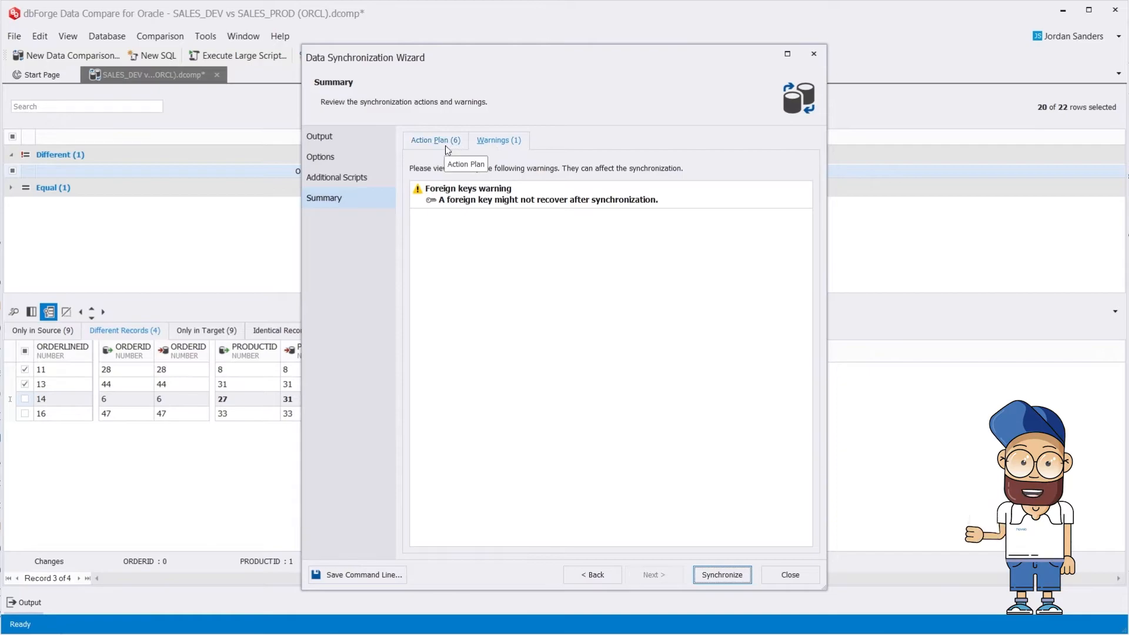
click(434, 140)
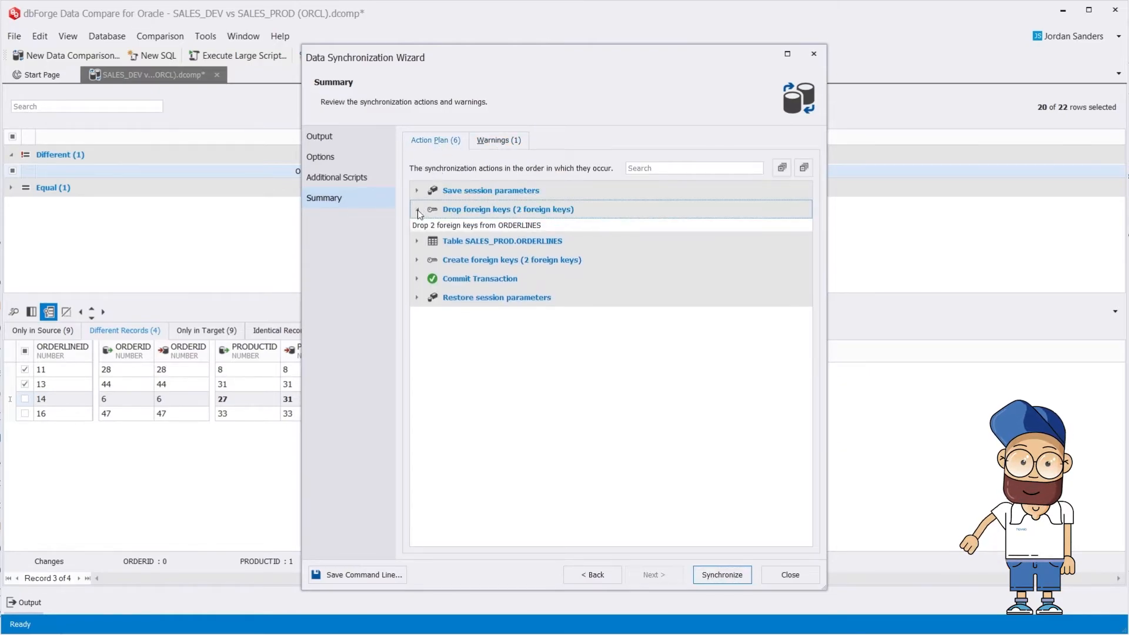
click(417, 241)
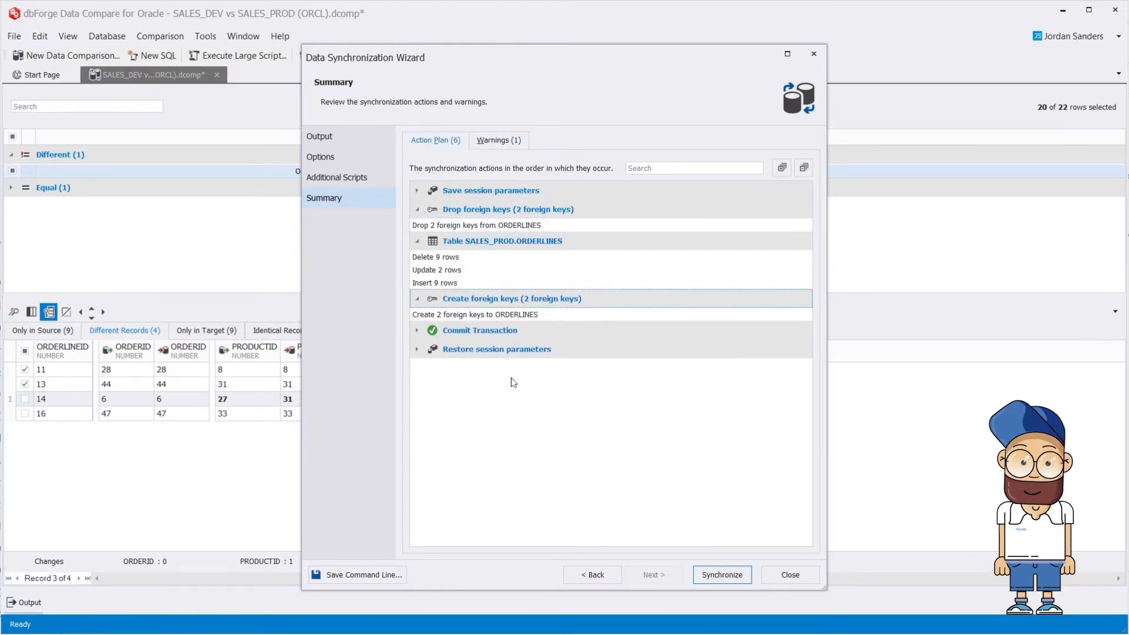
click(722, 575)
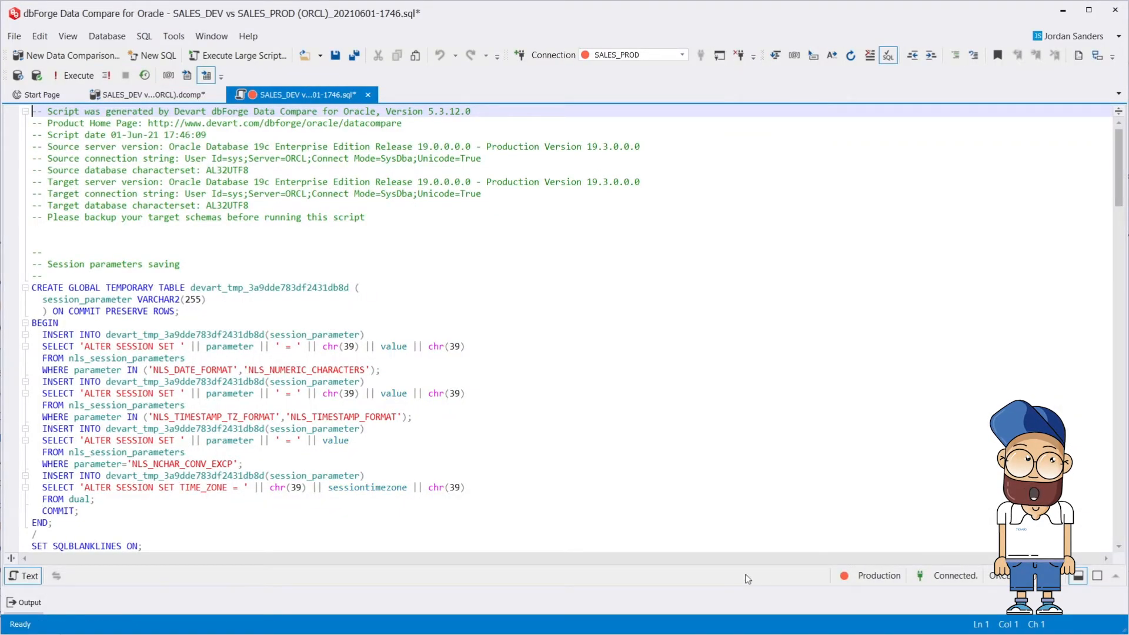
Scroll through the synchronization script and execute it against SALES_PROD with F5.
scroll(down, 3)
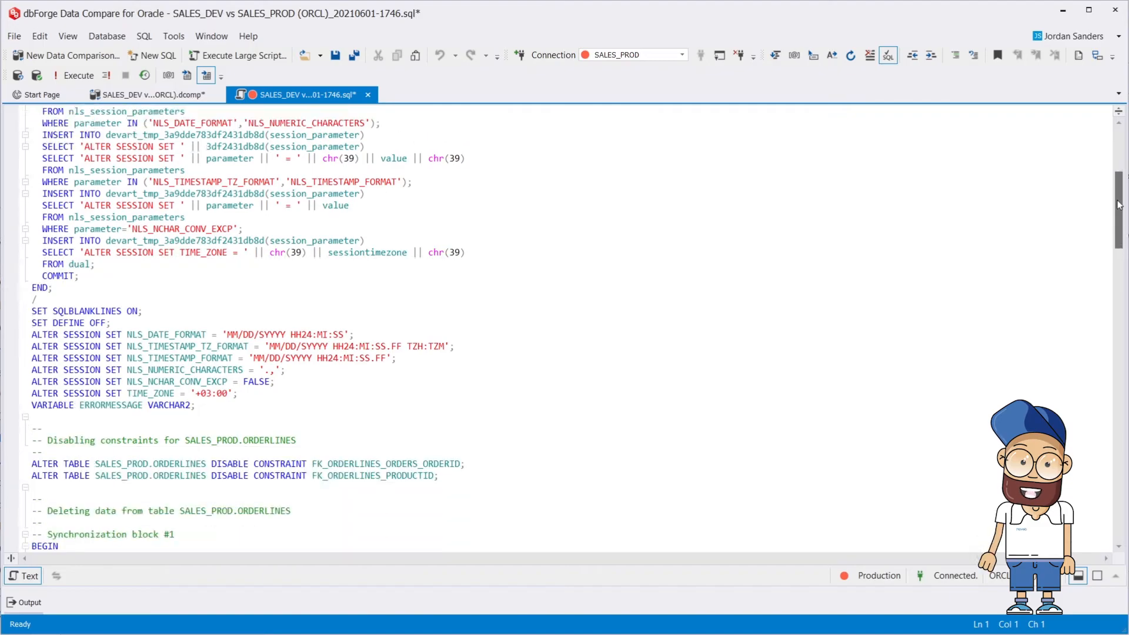
scroll(down, 3)
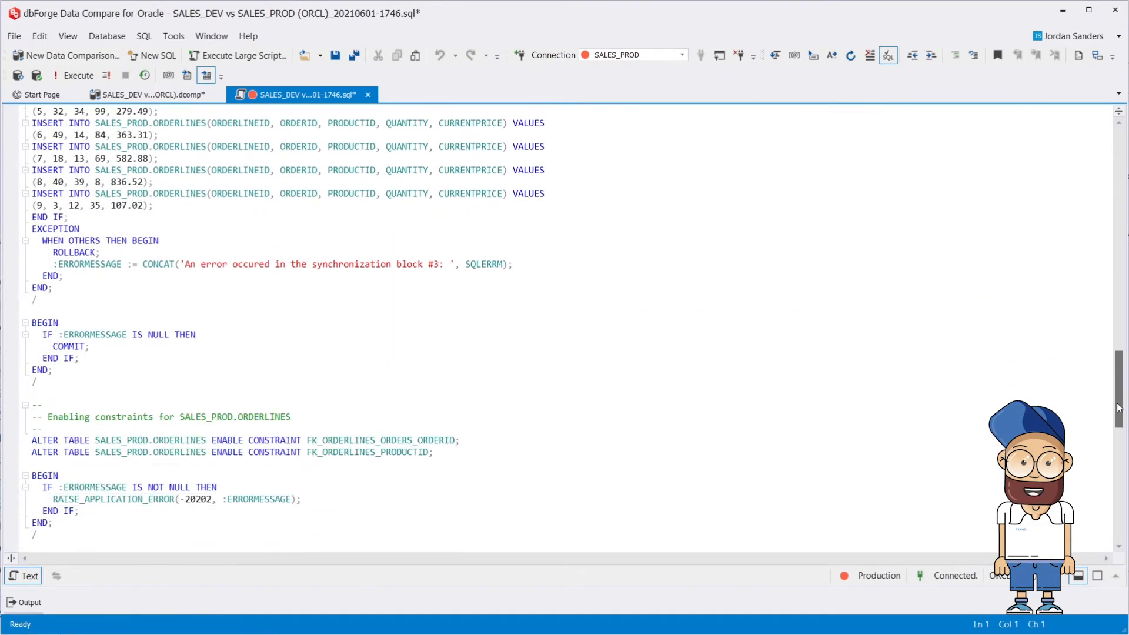
scroll(down, 3)
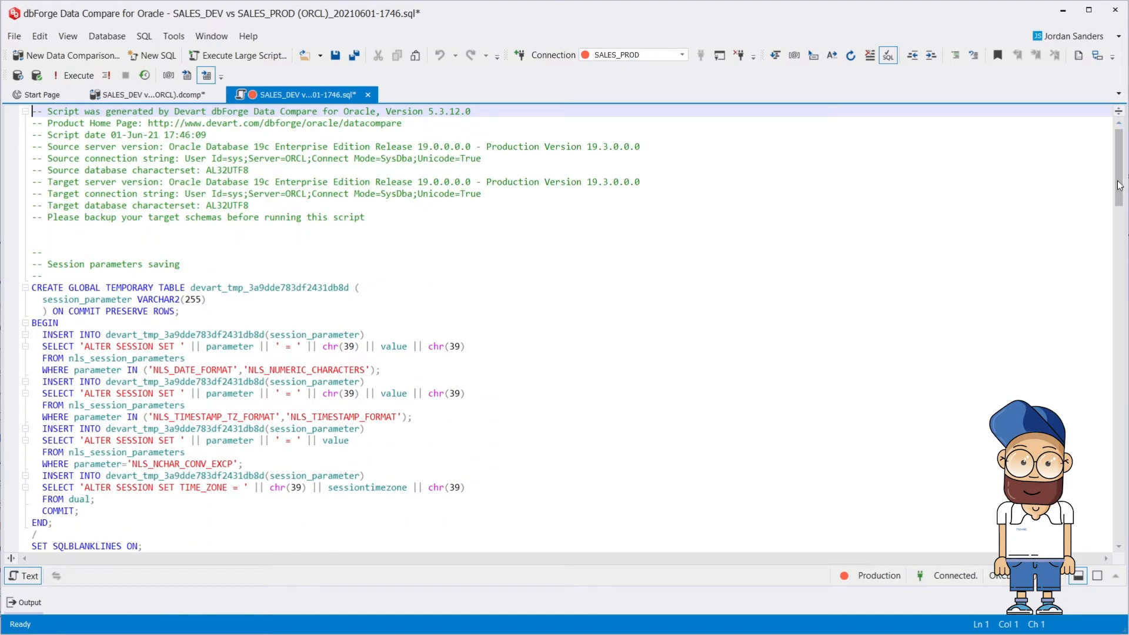
key(F5)
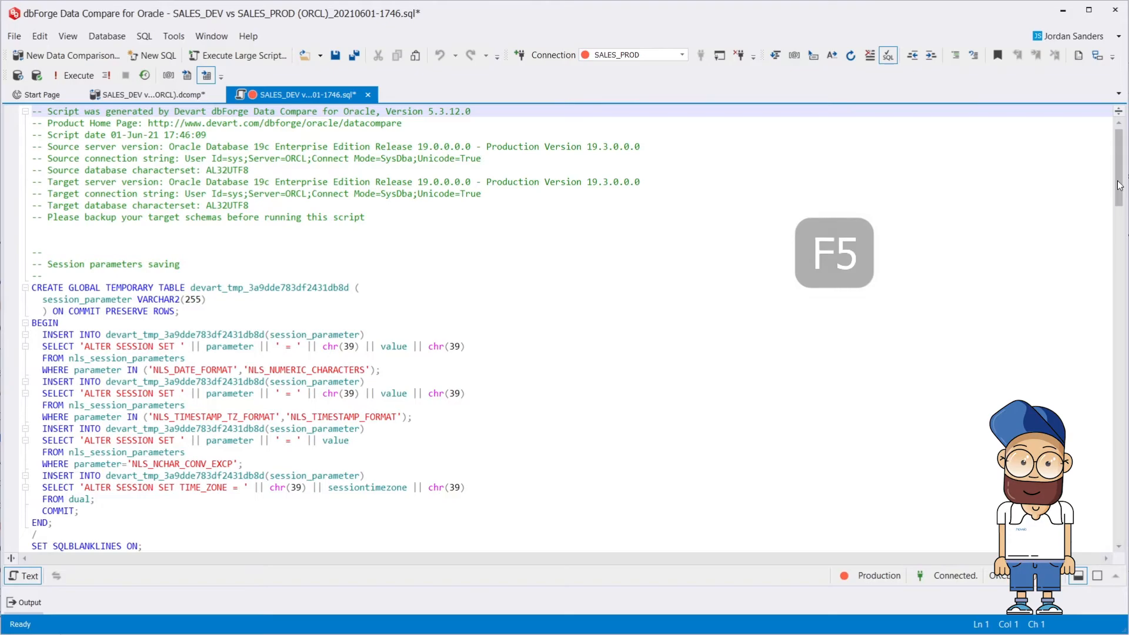
key(F5)
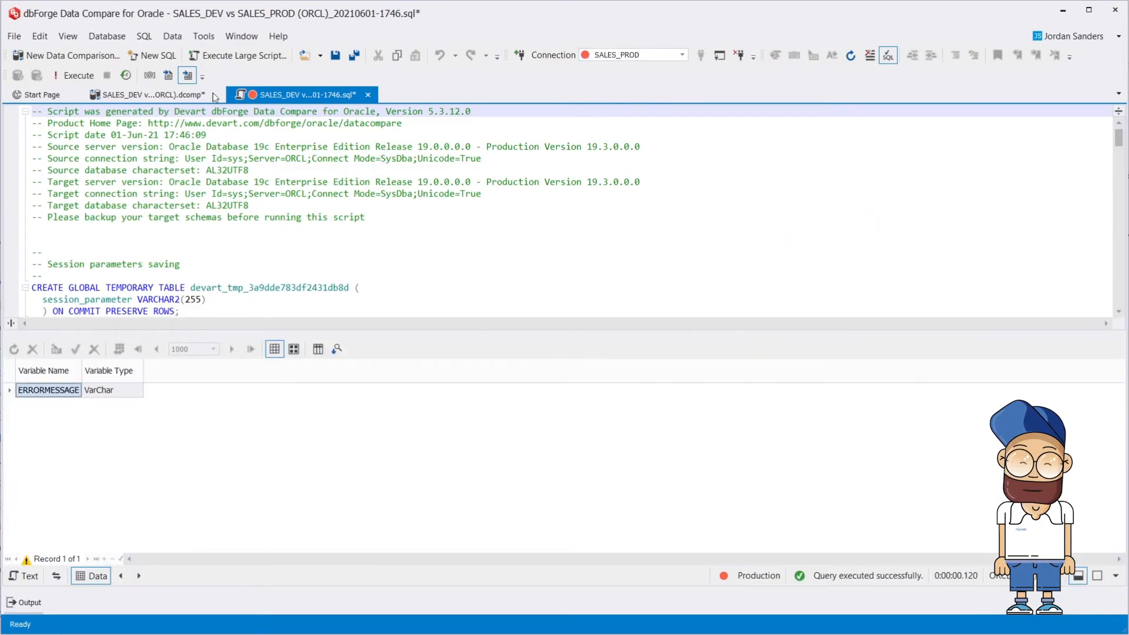
Return to the .dcomp comparison tab and refresh the comparison results.
click(147, 95)
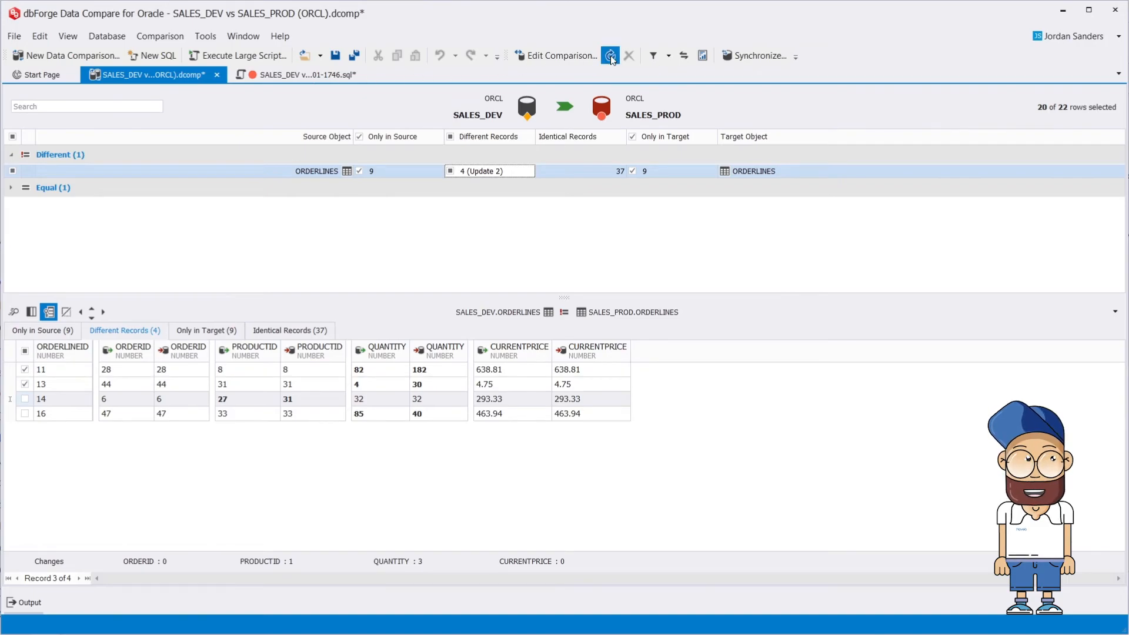
click(609, 55)
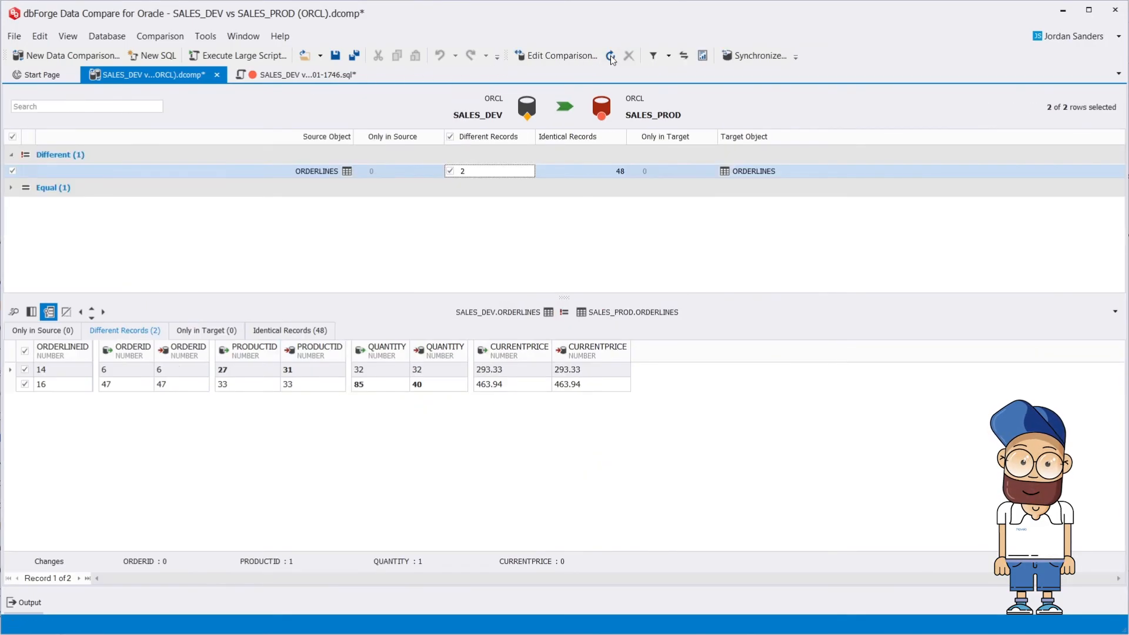